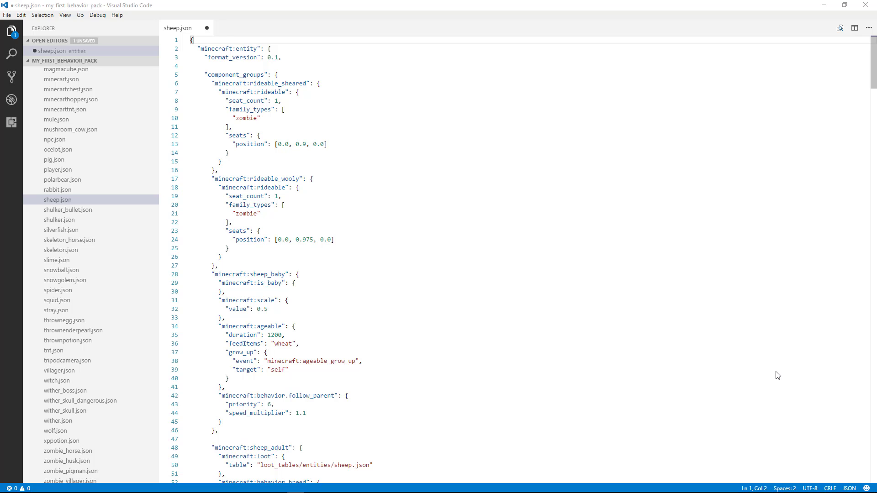
{"action": "mouse_move", "coordinate": [776, 371]}
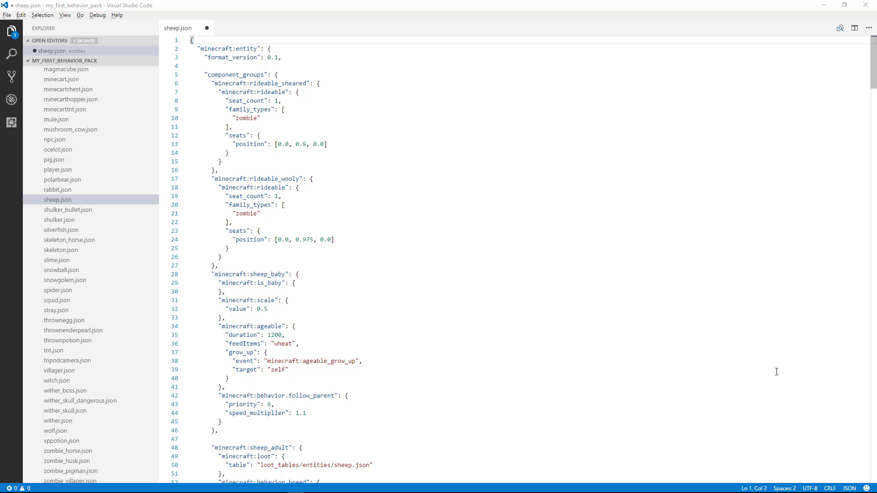
- Bring the end of sheep.json into view, showing the final closing brace on line 381
{"action": "left_click", "coordinate": [200, 49]}
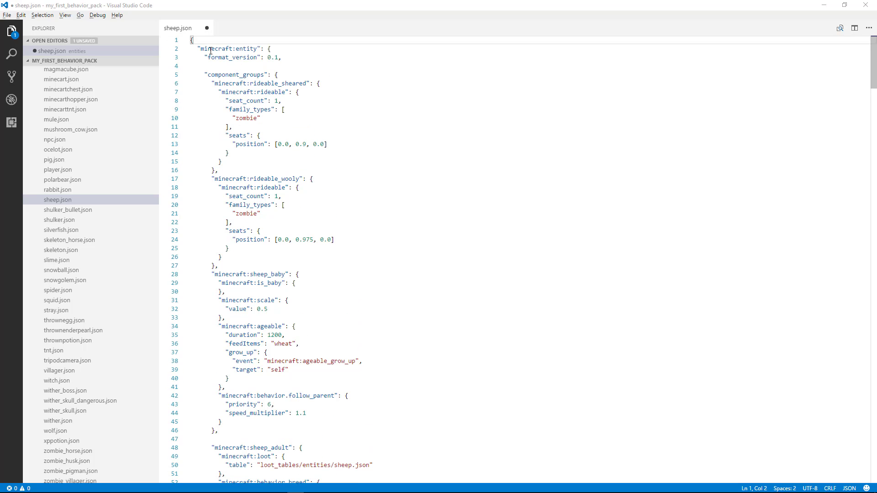
{"action": "mouse_move", "coordinate": [693, 36]}
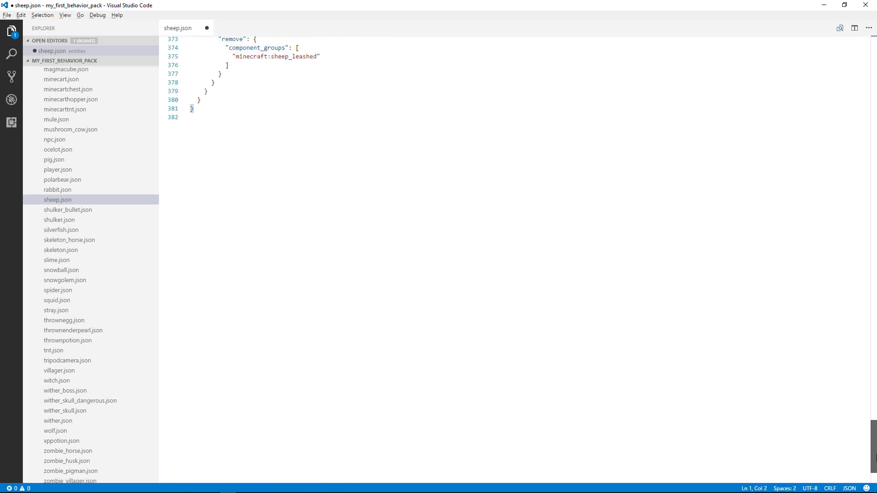
- Select the file's final closing brace to locate its matching opening brace on line 1
{"action": "scroll", "scroll_direction": "up", "scroll_amount": 3}
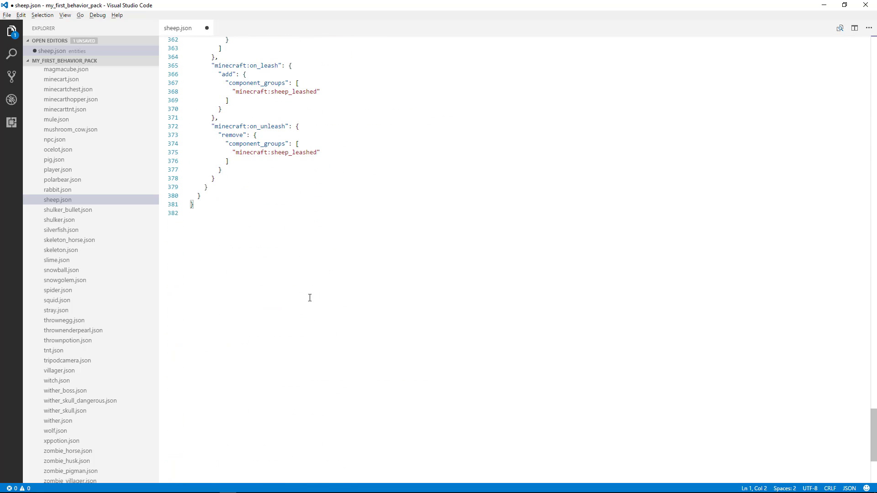
{"action": "left_click", "coordinate": [194, 204]}
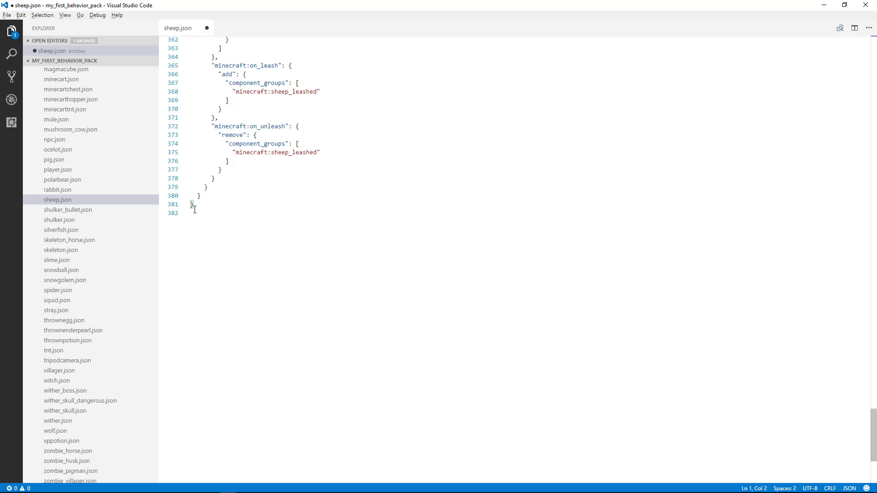
{"action": "mouse_move", "coordinate": [193, 205]}
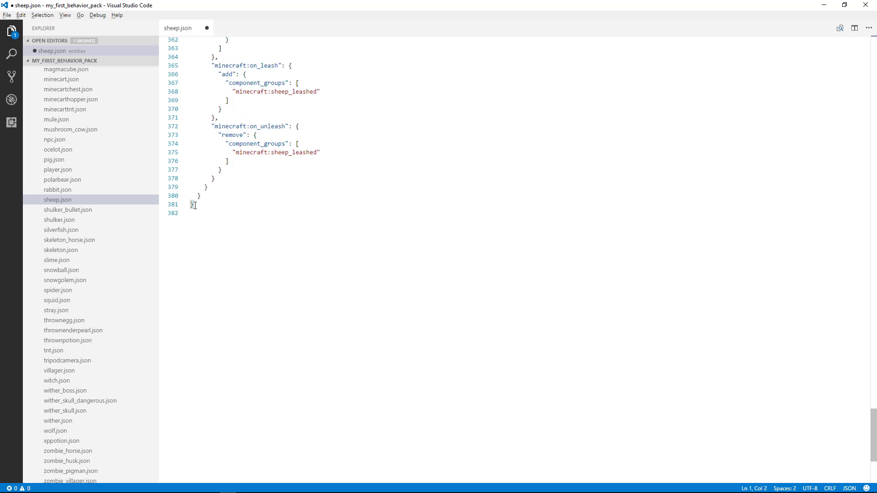
{"action": "mouse_move", "coordinate": [872, 424]}
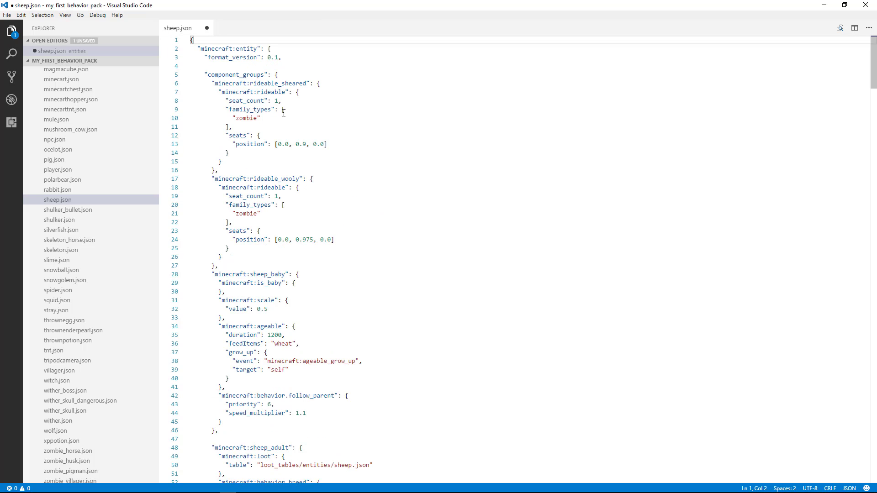
{"action": "left_click", "coordinate": [283, 109]}
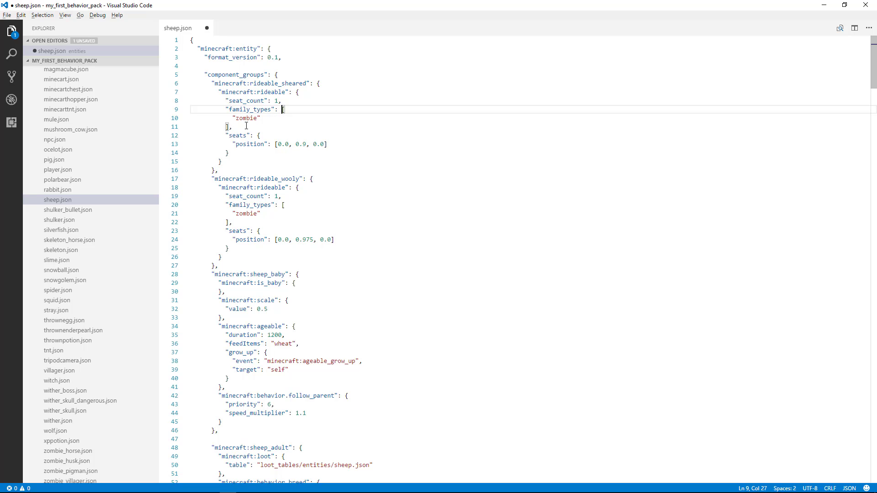
{"action": "mouse_move", "coordinate": [289, 110]}
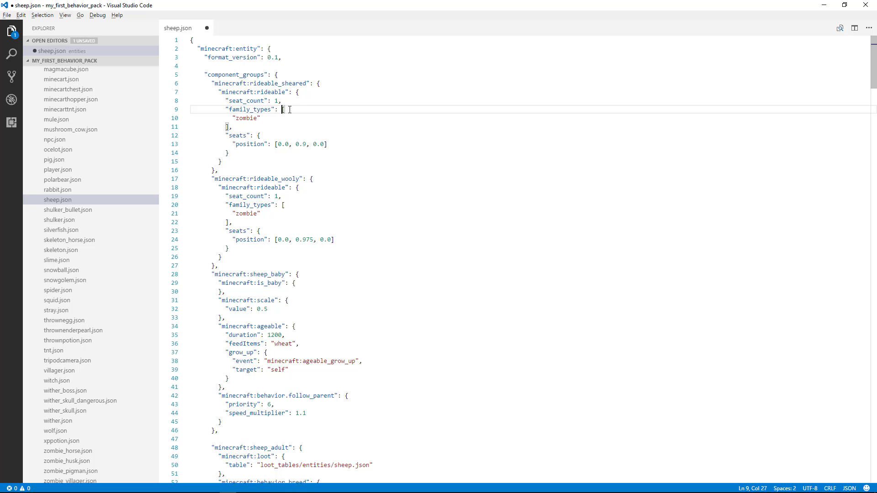
{"action": "mouse_move", "coordinate": [263, 149]}
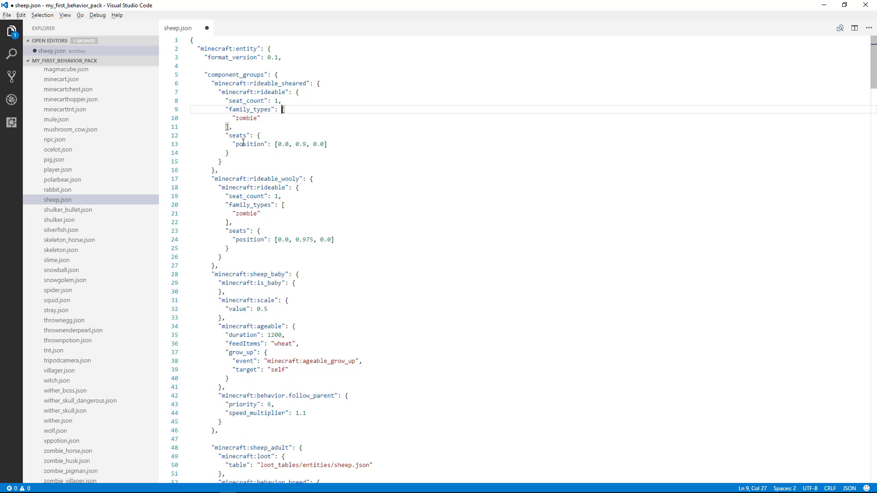
{"action": "mouse_move", "coordinate": [267, 144]}
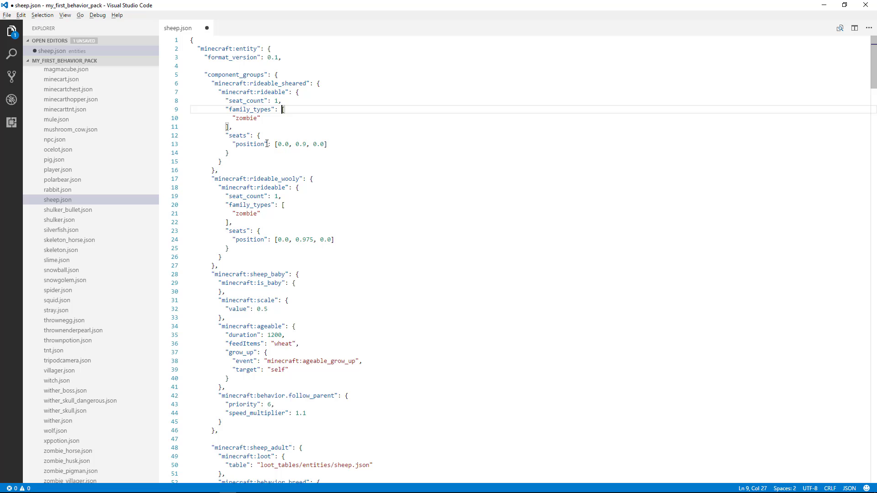
{"action": "mouse_move", "coordinate": [269, 121]}
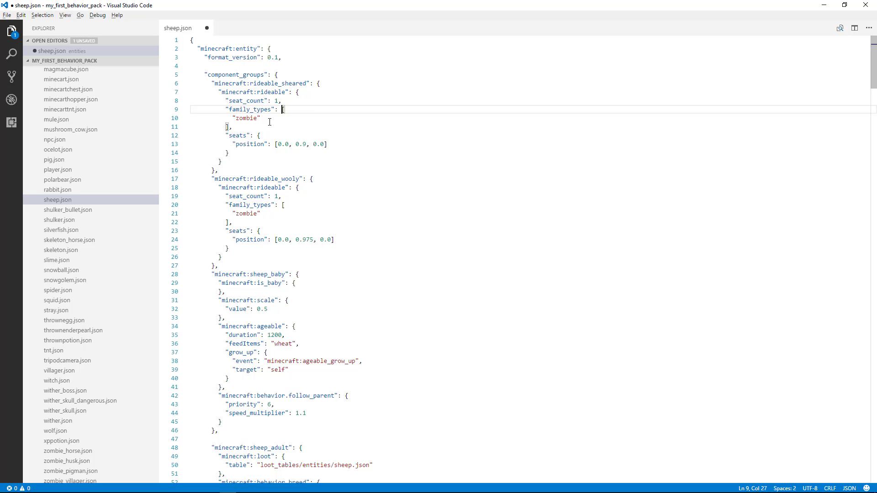
{"action": "mouse_move", "coordinate": [284, 109]}
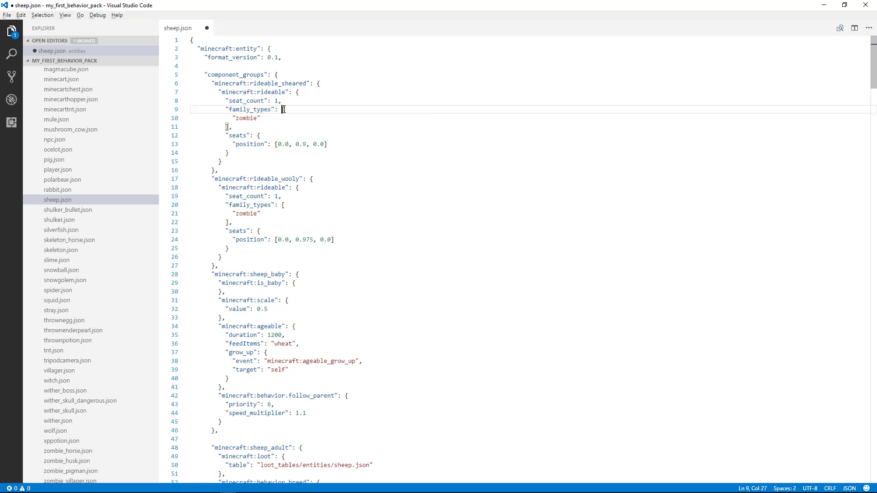
{"action": "left_click", "coordinate": [293, 107]}
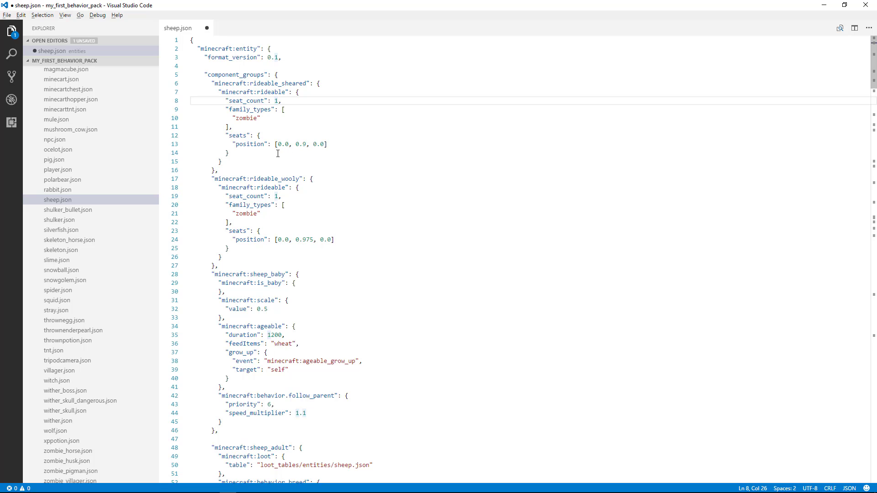
{"action": "left_click", "coordinate": [270, 144]}
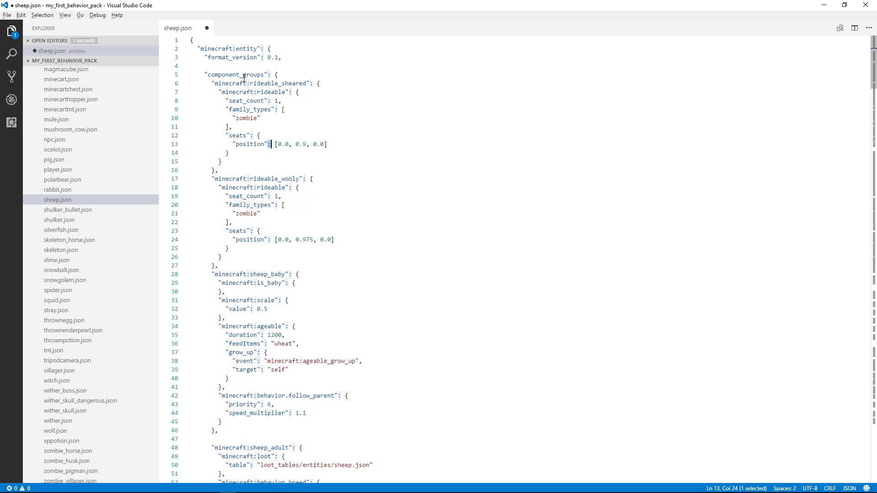
{"action": "mouse_move", "coordinate": [271, 118]}
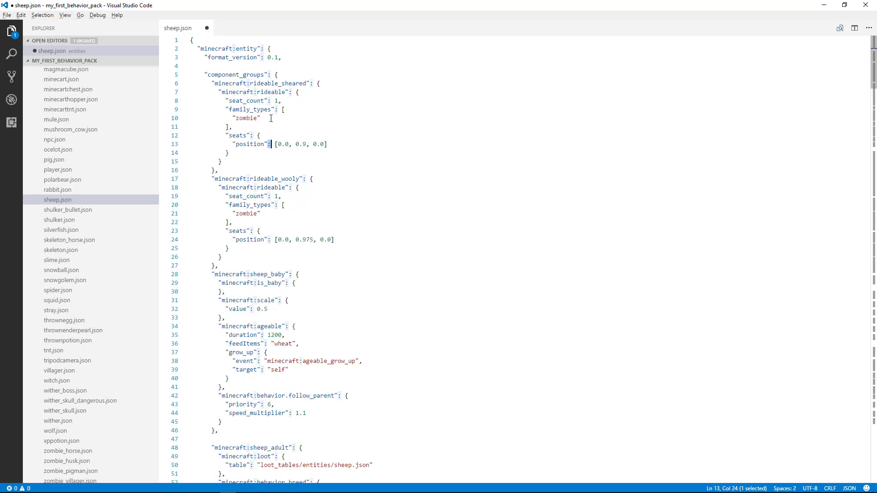
{"action": "mouse_move", "coordinate": [239, 206]}
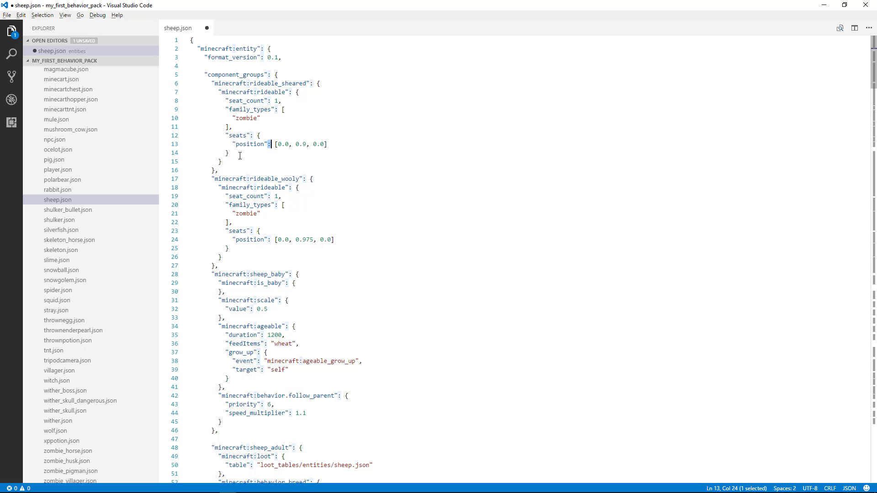
{"action": "left_click", "coordinate": [309, 179]}
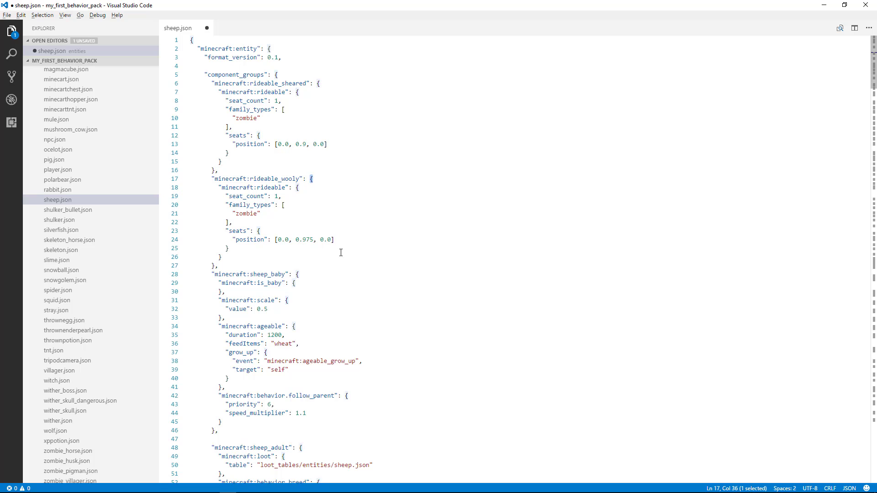
{"action": "mouse_move", "coordinate": [330, 212]}
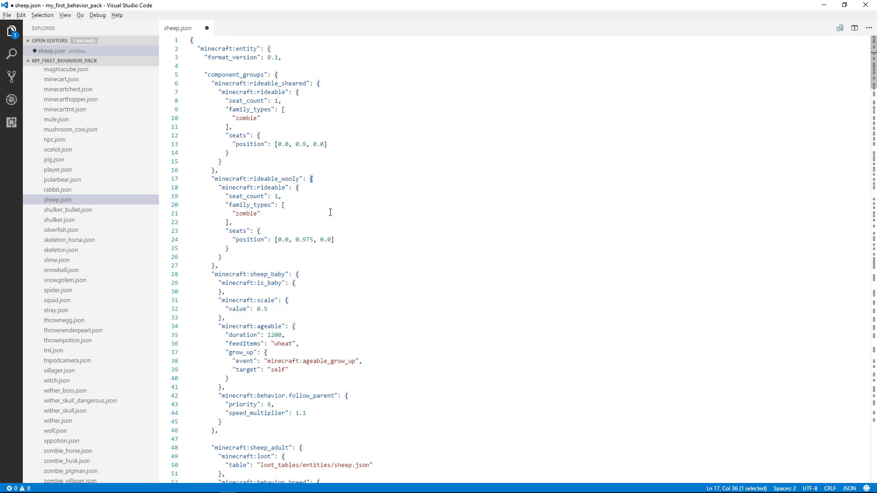
{"action": "left_click", "coordinate": [309, 179]}
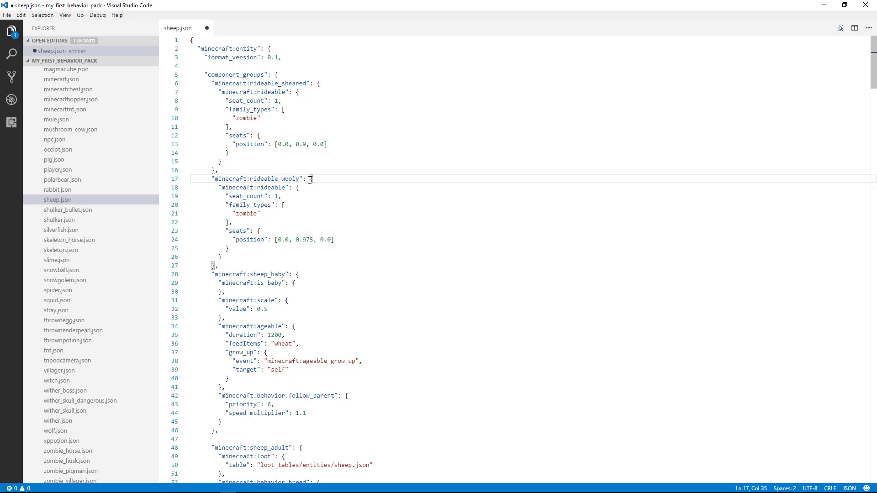
{"action": "mouse_move", "coordinate": [212, 266]}
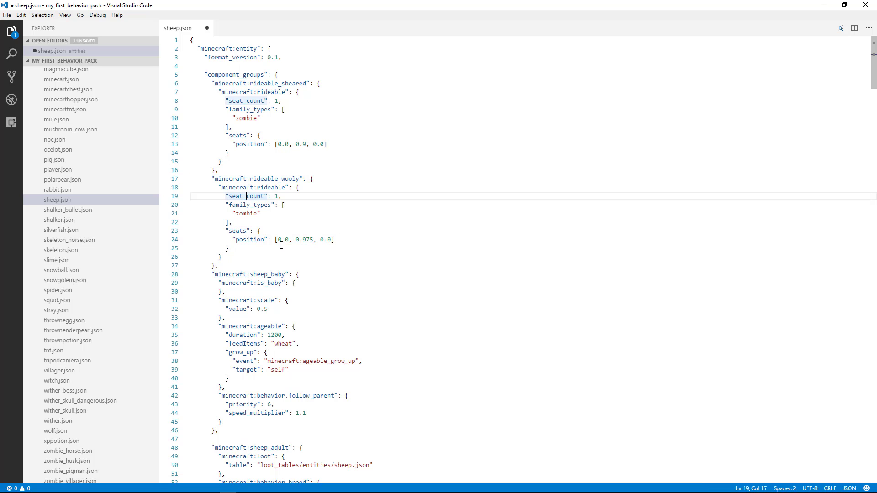
{"action": "mouse_move", "coordinate": [288, 260]}
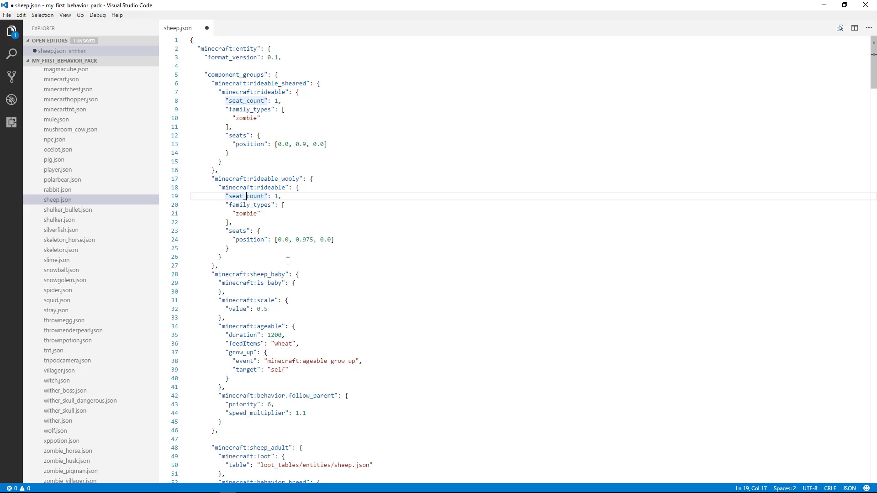
{"action": "mouse_move", "coordinate": [273, 251]}
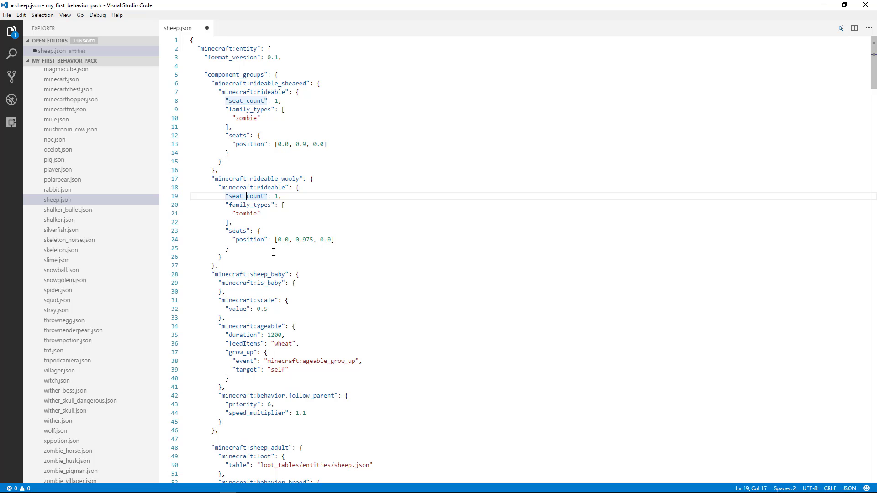
{"action": "left_click", "coordinate": [271, 239]}
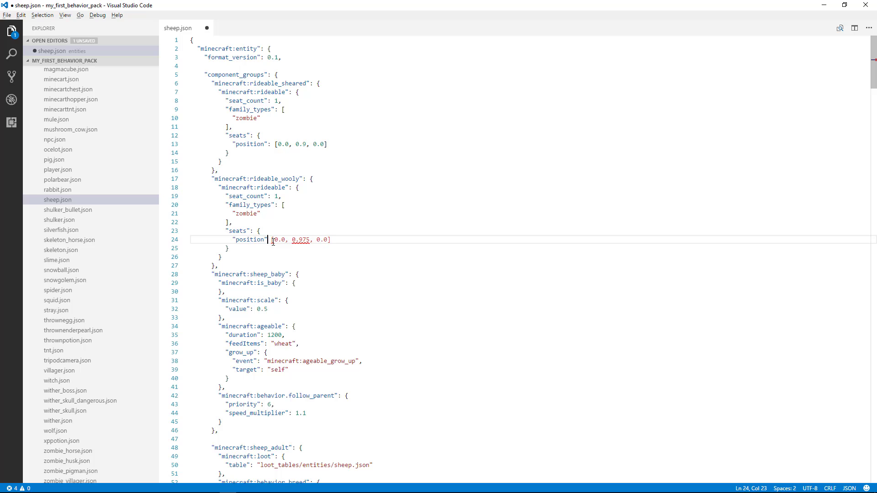
{"action": "mouse_move", "coordinate": [271, 239]}
{"action": "type", "text": ":"}
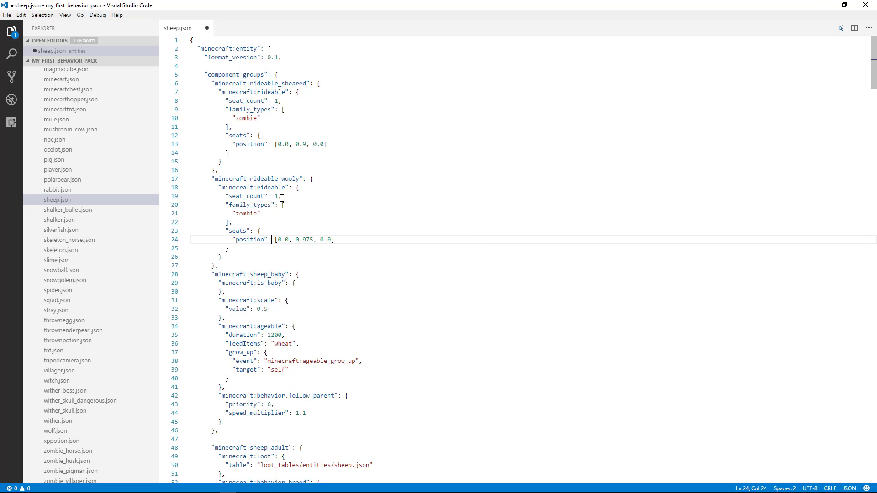
{"action": "left_click", "coordinate": [296, 196]}
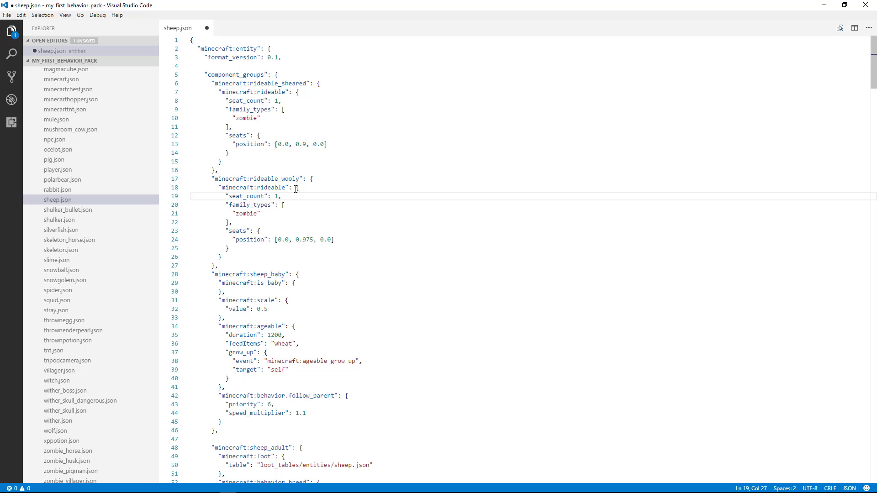
{"action": "key", "text": "Backspace"}
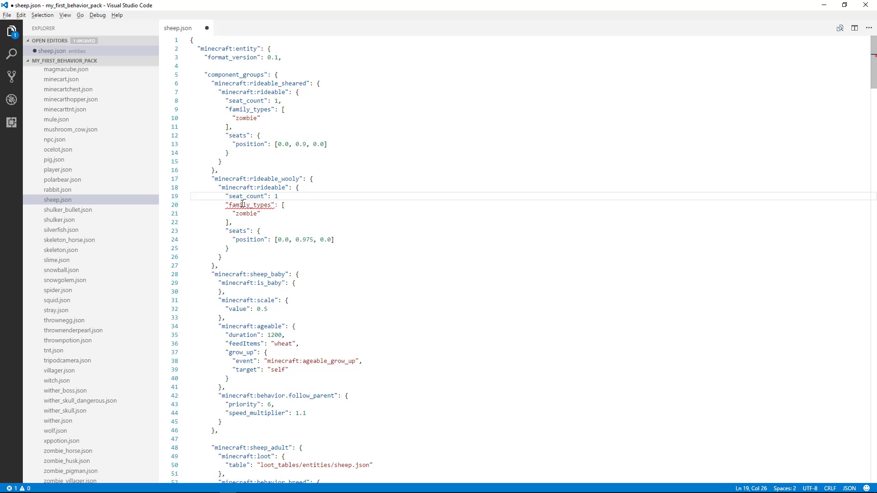
{"action": "mouse_move", "coordinate": [274, 195]}
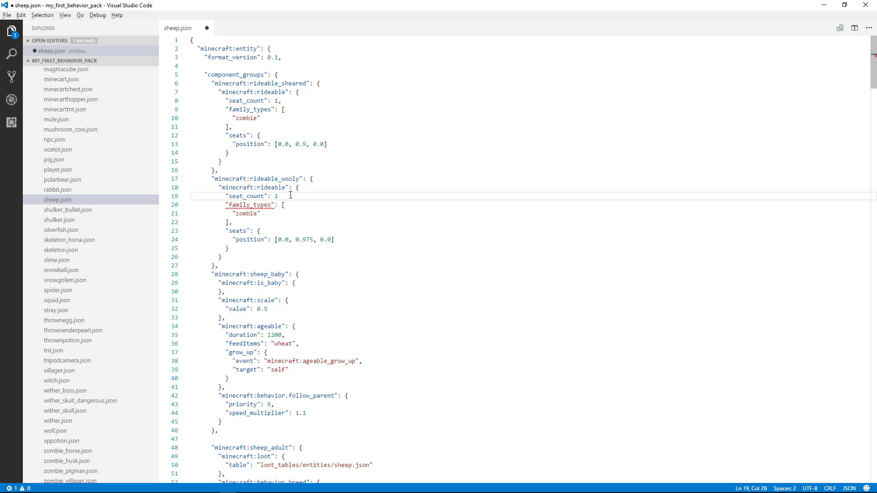
{"action": "type", "text": ","}
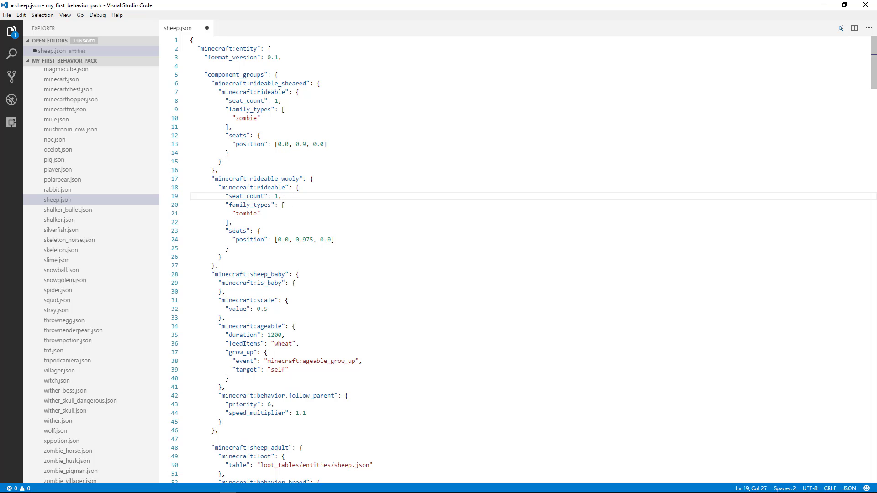
{"action": "mouse_move", "coordinate": [289, 213]}
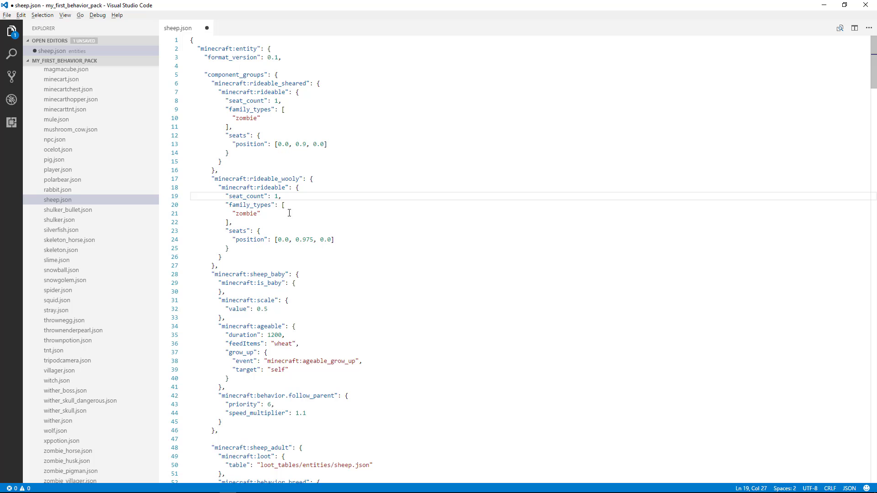
{"action": "scroll", "scroll_direction": "down", "scroll_amount": 3}
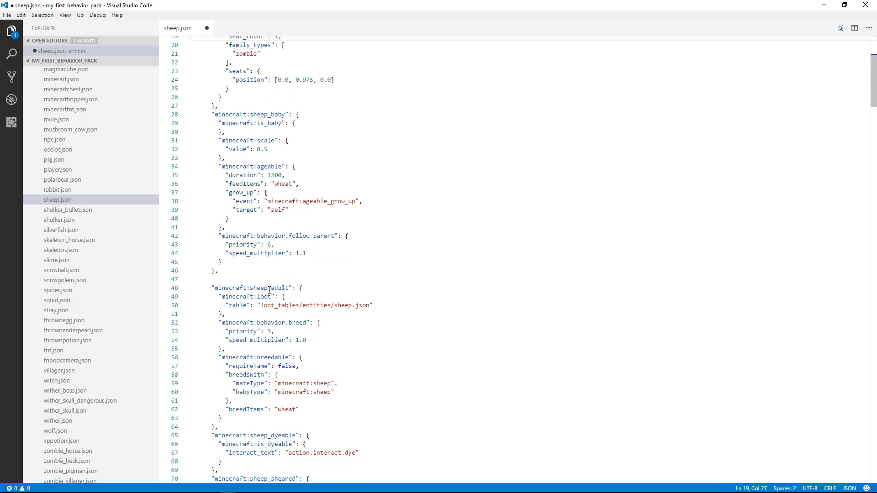